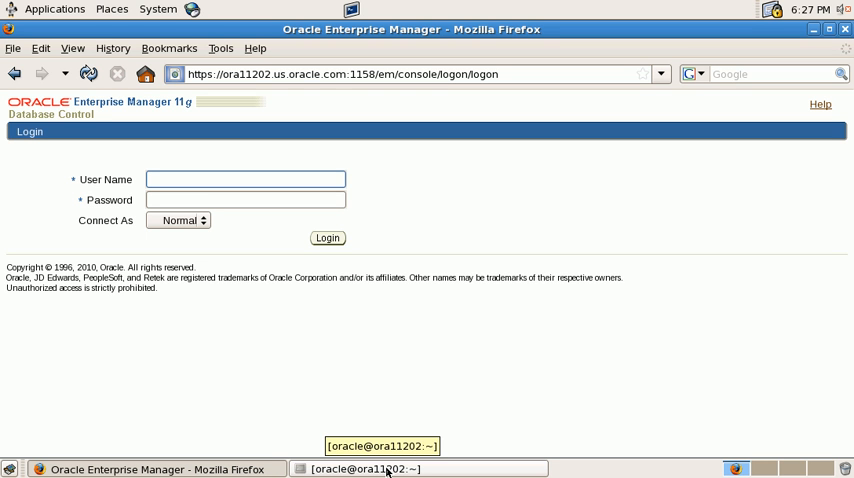
mouse_move(453, 365)
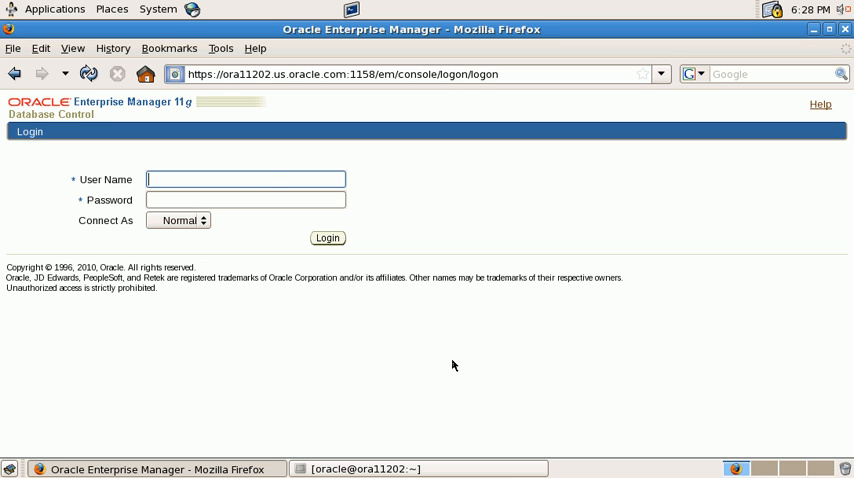
Log in as JOE to reach the ora11202.us.oracle.com database home page.
text(Joe)
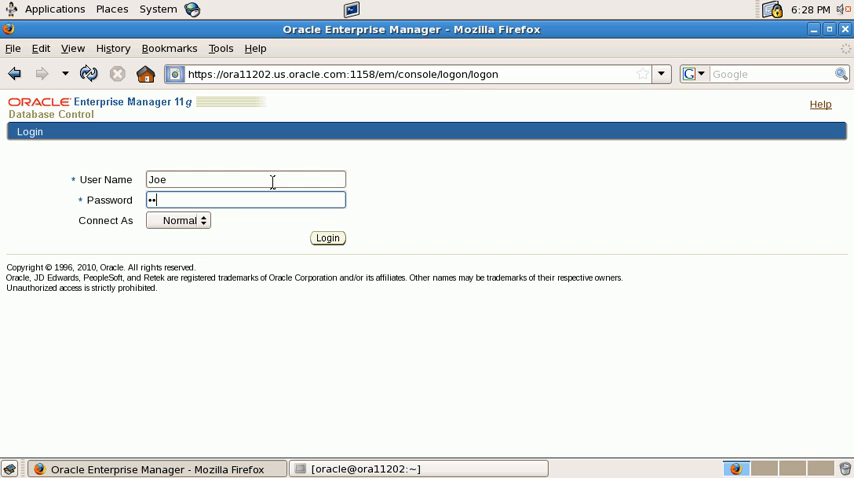
text(password)
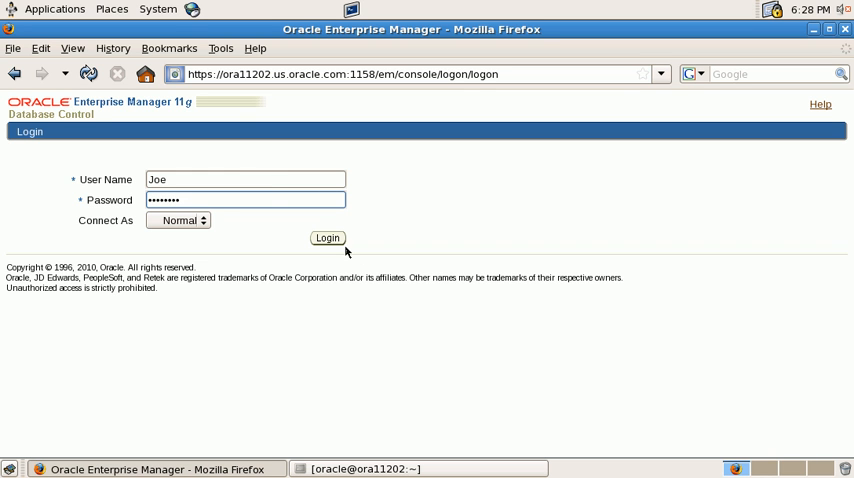
click(328, 238)
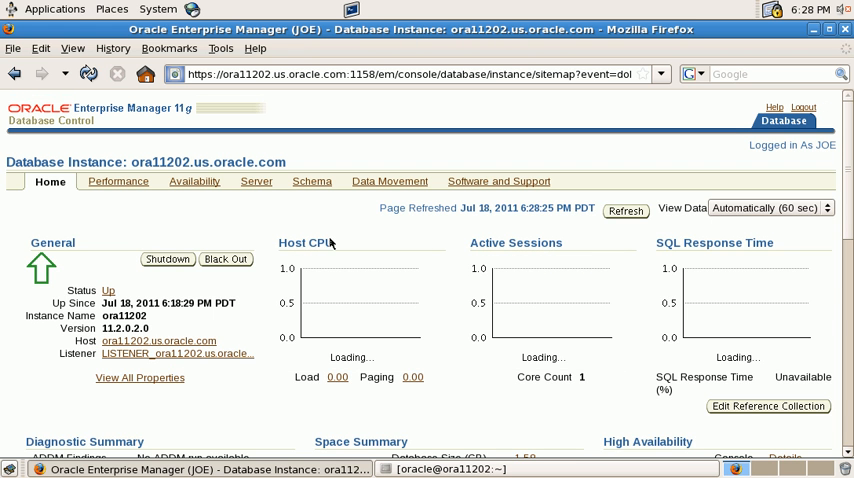
Go to Server, then Security, then Transparent Data Encryption for the database.
click(253, 181)
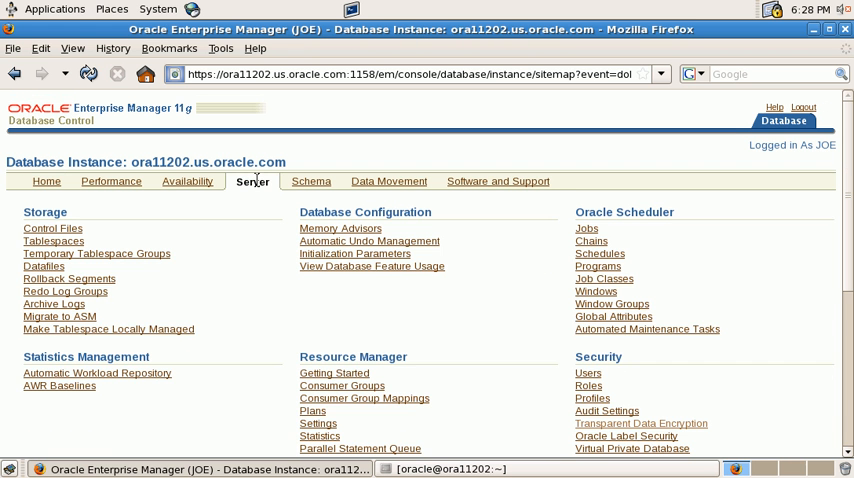
mouse_move(659, 339)
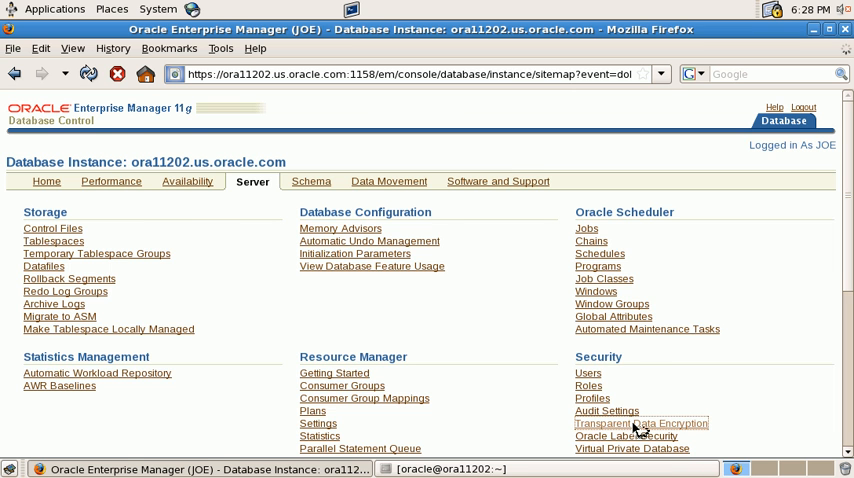
click(640, 424)
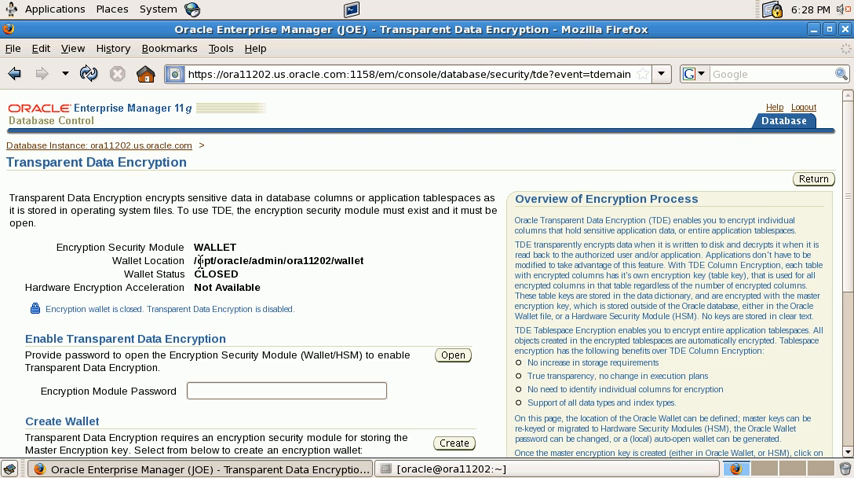
Select the current wallet location path and scroll down to Advanced Options.
double_click(278, 260)
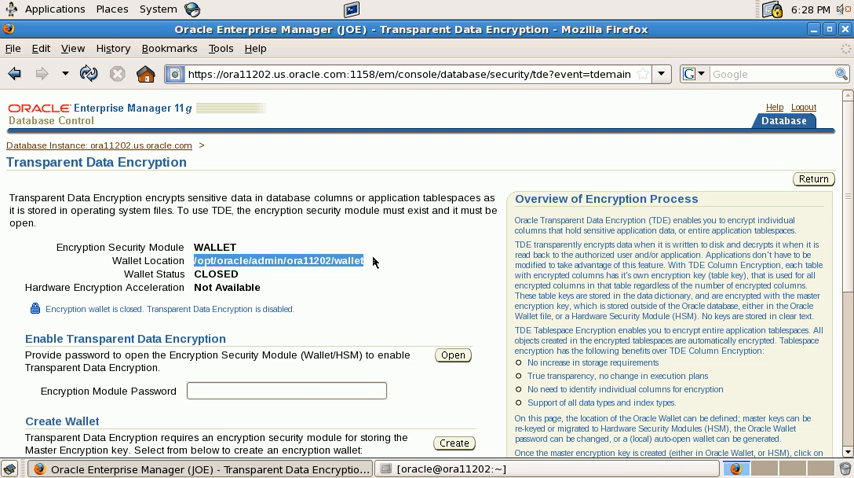
mouse_move(393, 267)
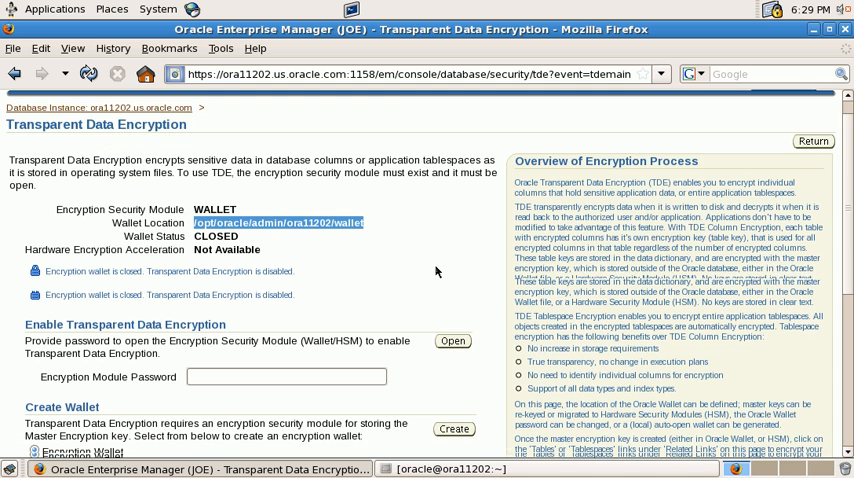
scroll(down, 3)
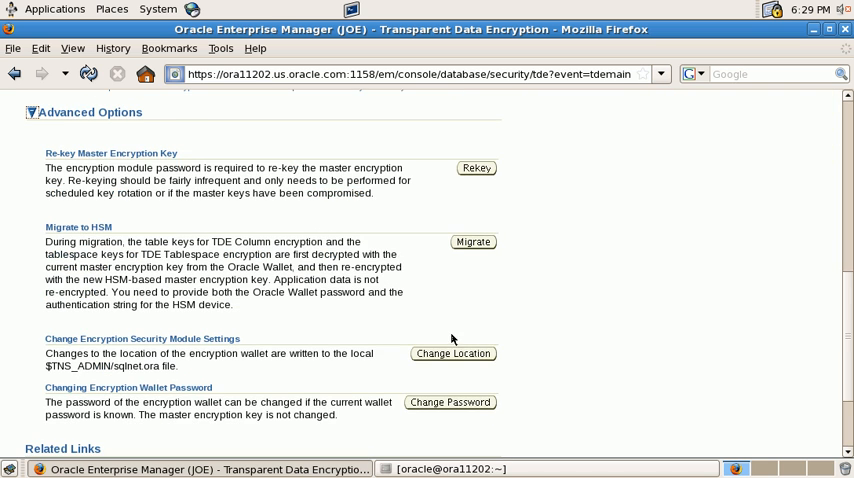
Move the wallet to /etc/ORACLE/WALLETS/ora11202 with 'oracle' host credentials saved as preferred.
click(453, 353)
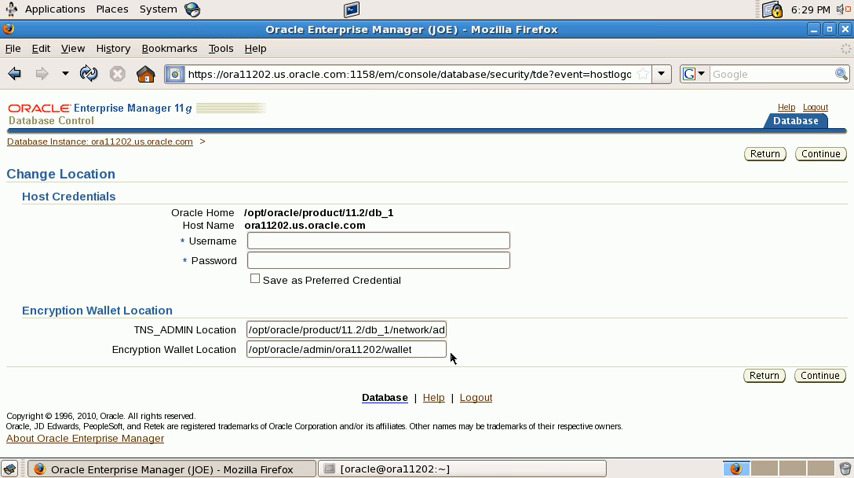
click(377, 241)
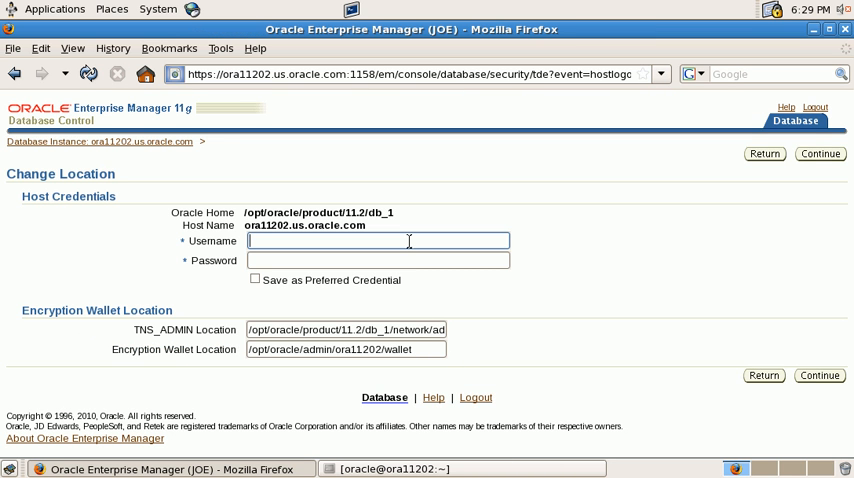
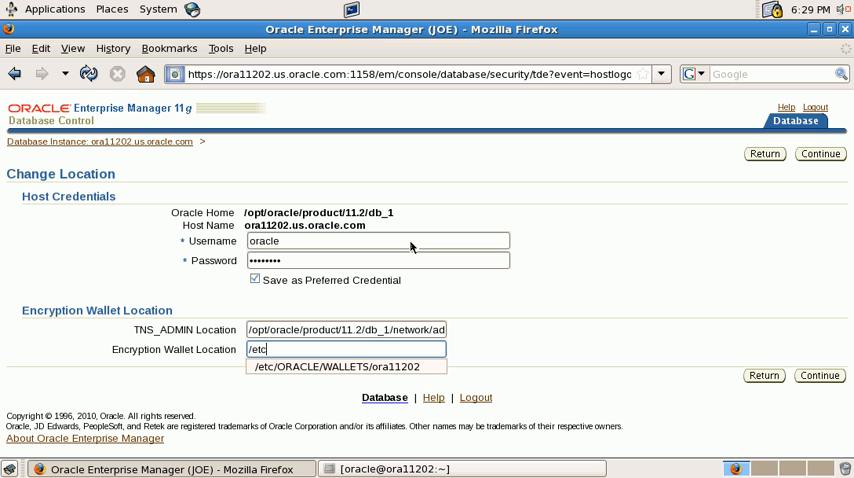
click(345, 366)
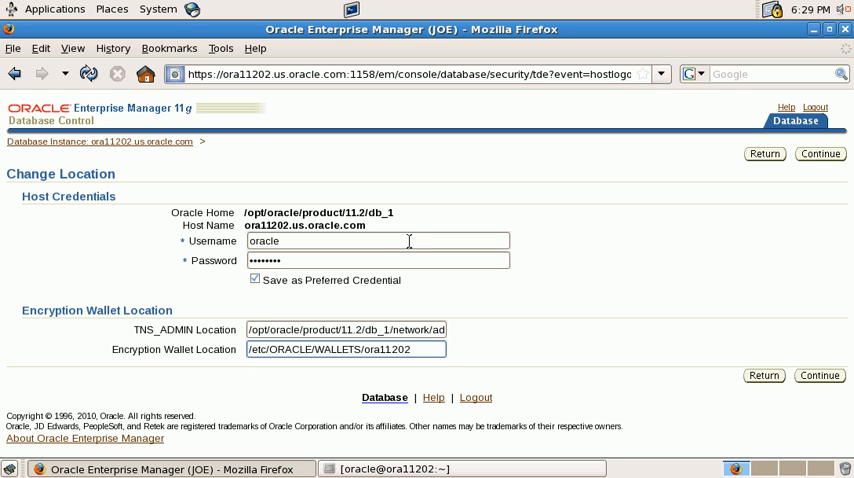
click(819, 375)
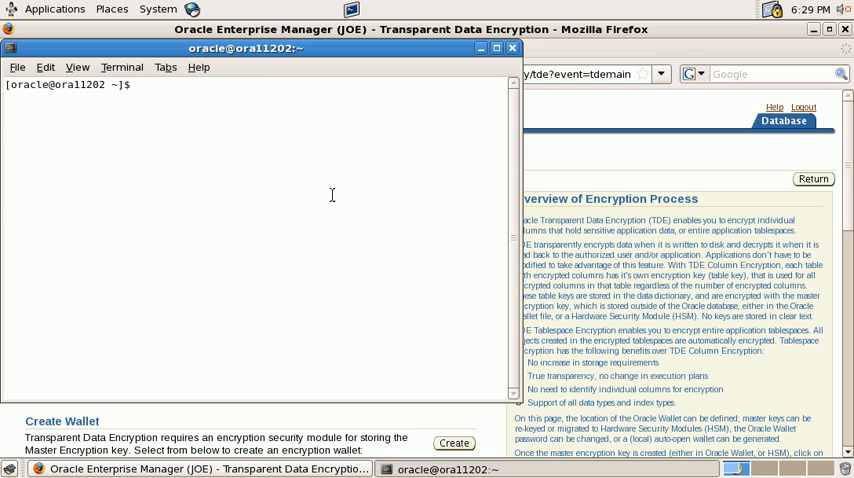
Change to the $TNS_ADMIN directory and open sqlnet.ora in vi.
text(cd)
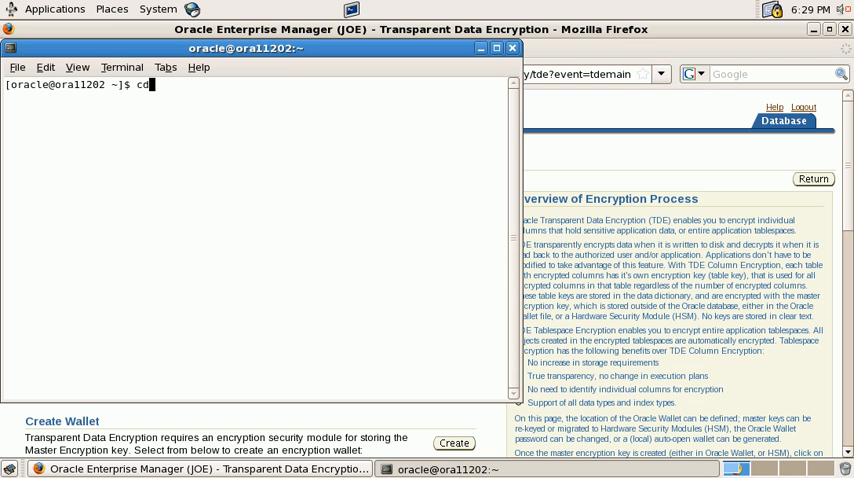
text($T)
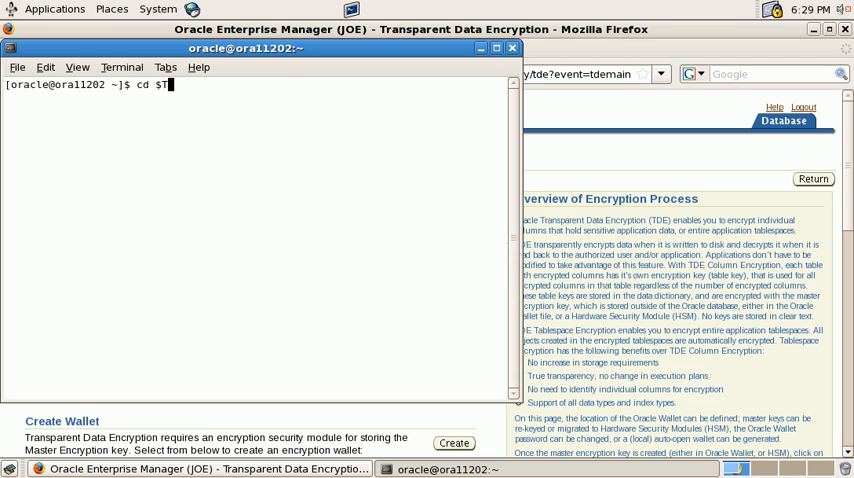
text(NS_ADMIN)
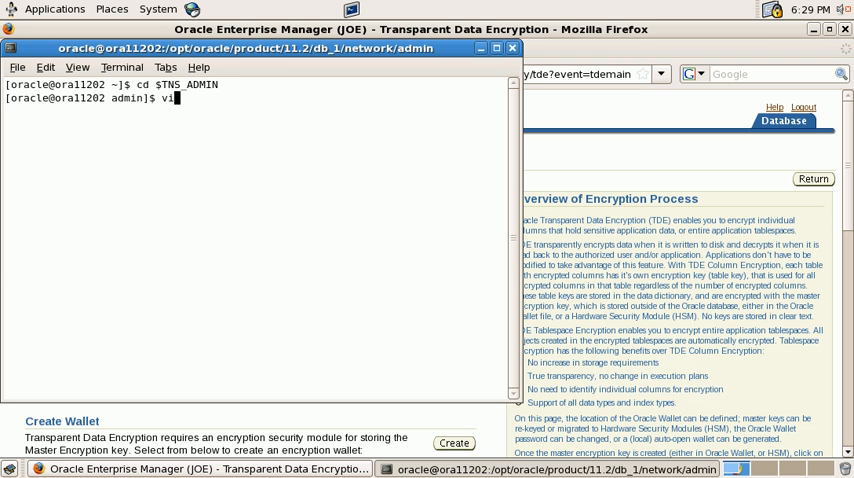
text(sqlnet.ora)
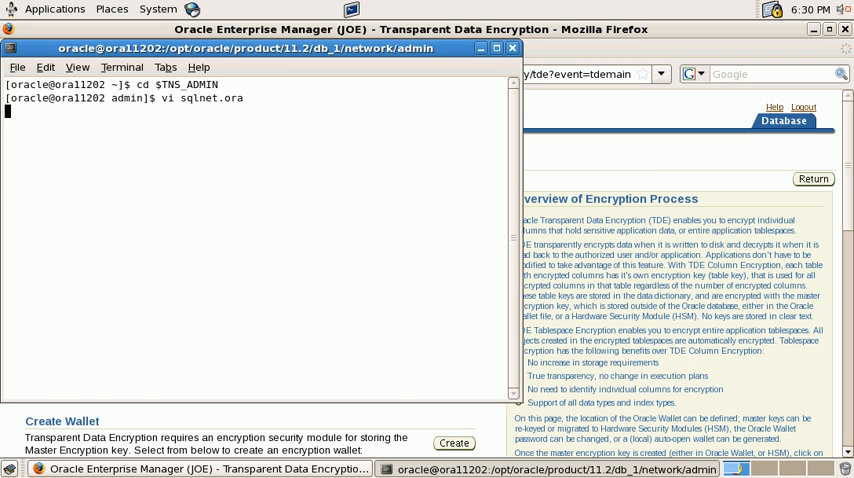
key(Return)
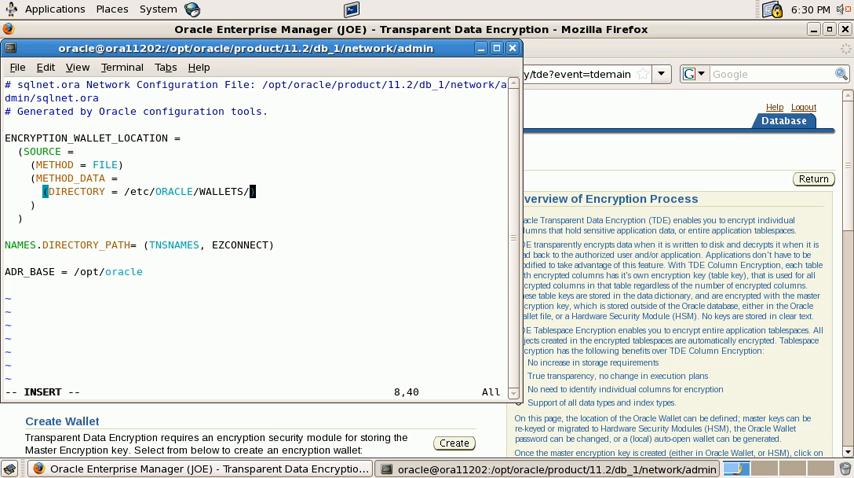
Set the sqlnet.ora wallet DIRECTORY to /etc/ORACLE/WALLETS/$ORACLE_SID and save with :wq!
text(o)
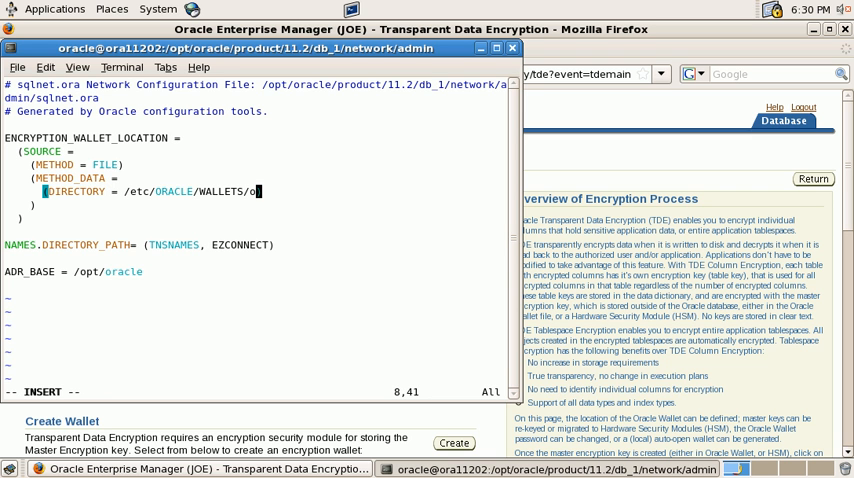
text(s)
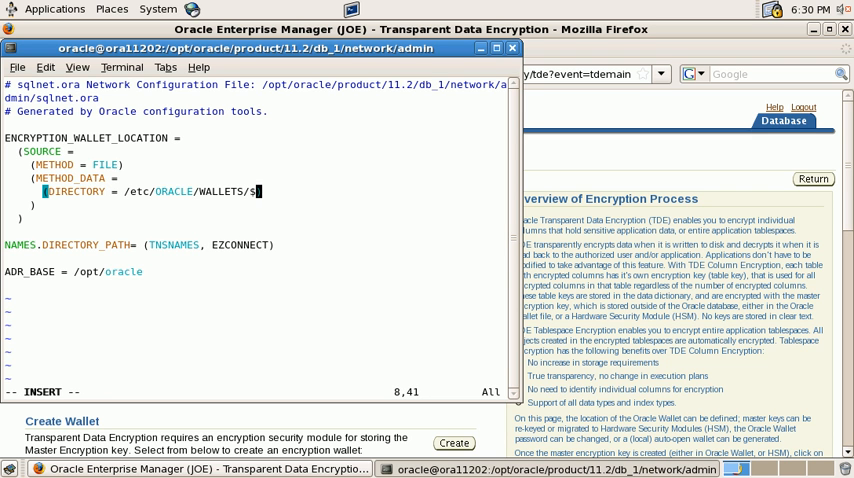
text(ORACLE_SID))
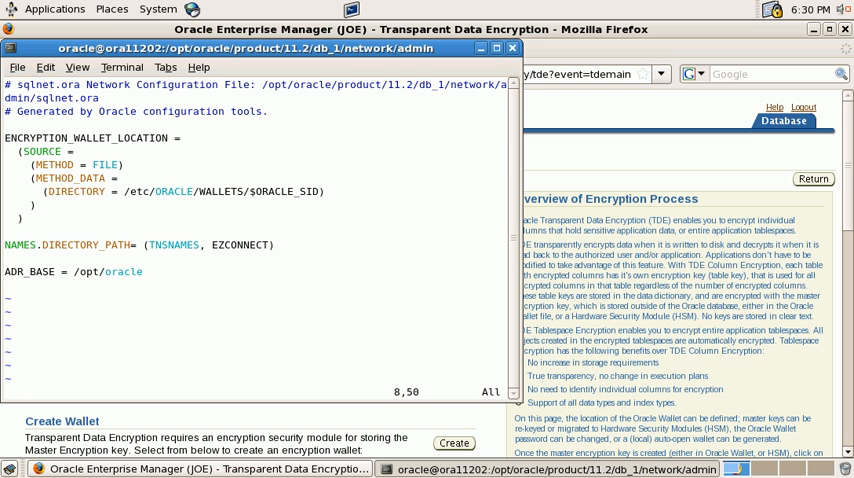
text(:wq!)
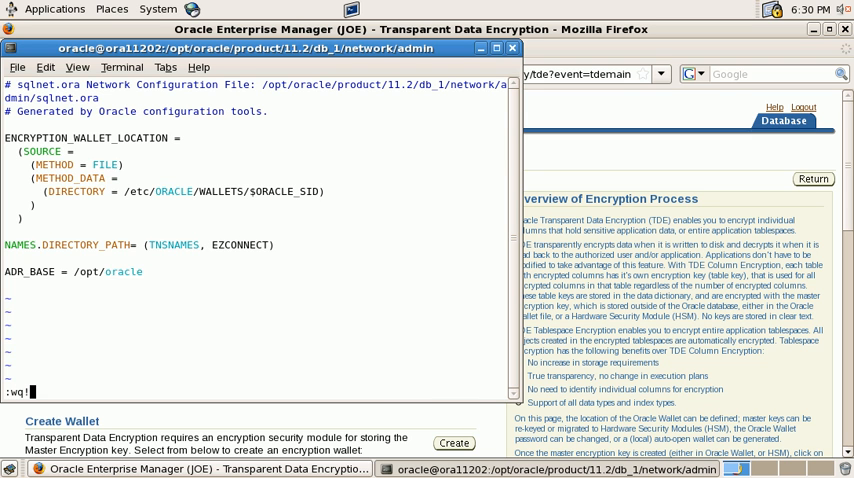
key(Return)
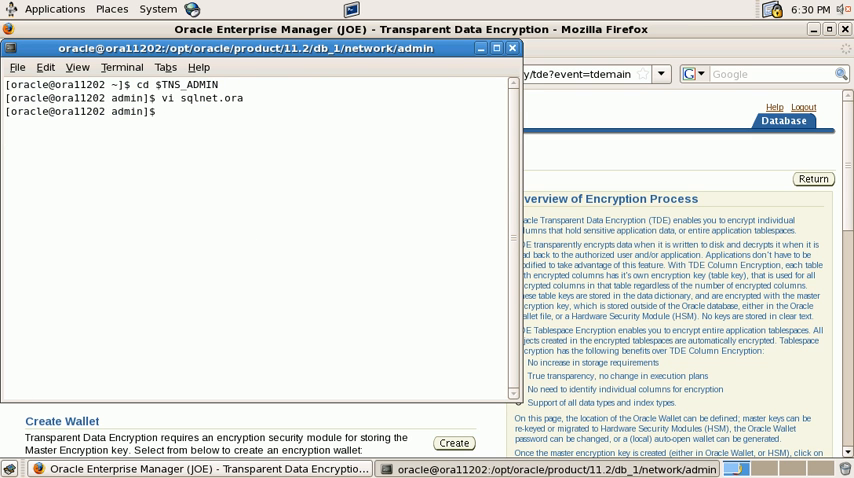
Run echo $ORACLE_SID to confirm ora11202, then bring the TDE page forward.
text(cd /etc/ORACLE/WALLETS/)
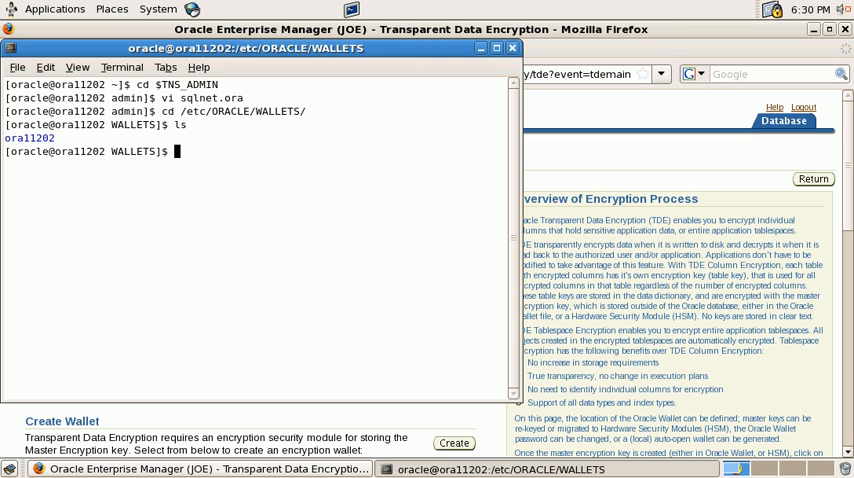
text(ech)
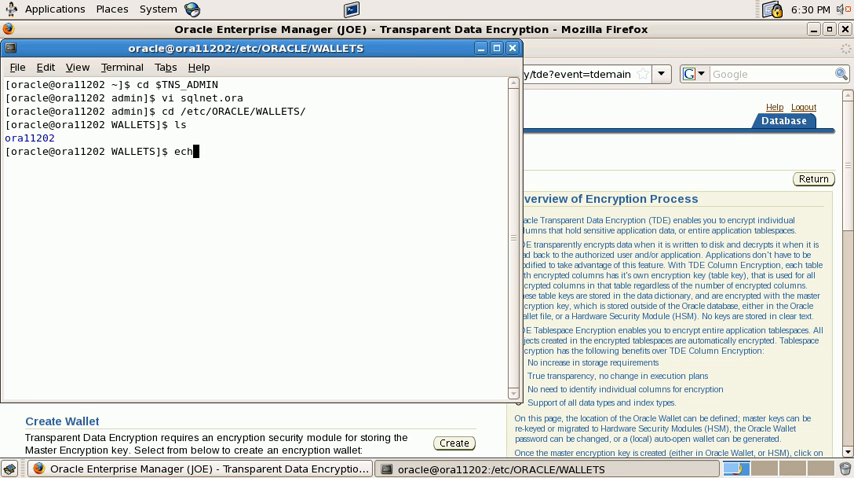
text(o $ORACLE_DIS)
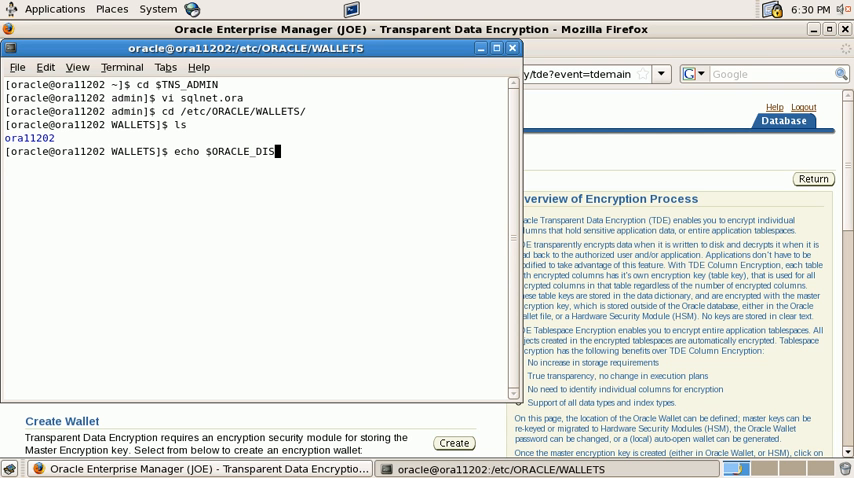
key(Return)
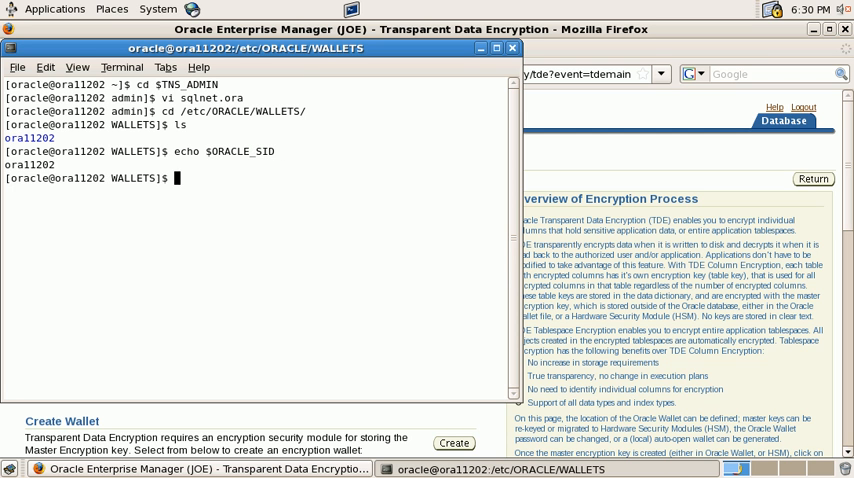
double_click(21, 137)
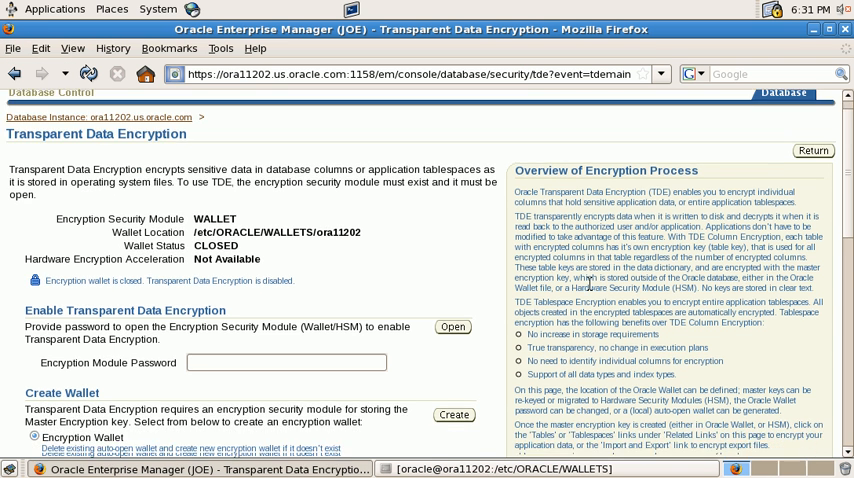
Create the encryption wallet using host user 'oracle' and the wallet password entered twice.
scroll(down, 3)
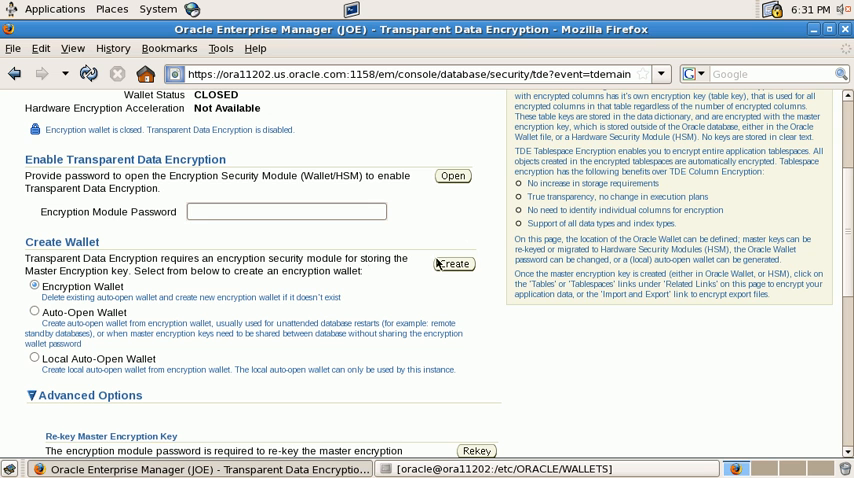
click(453, 263)
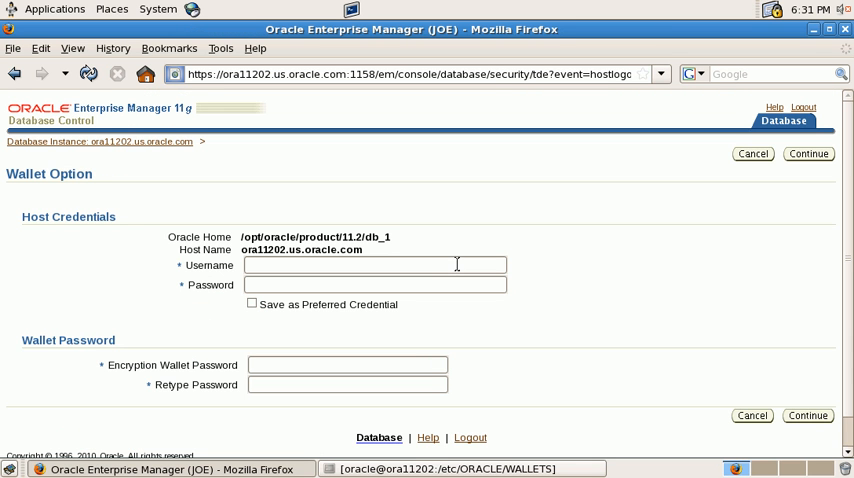
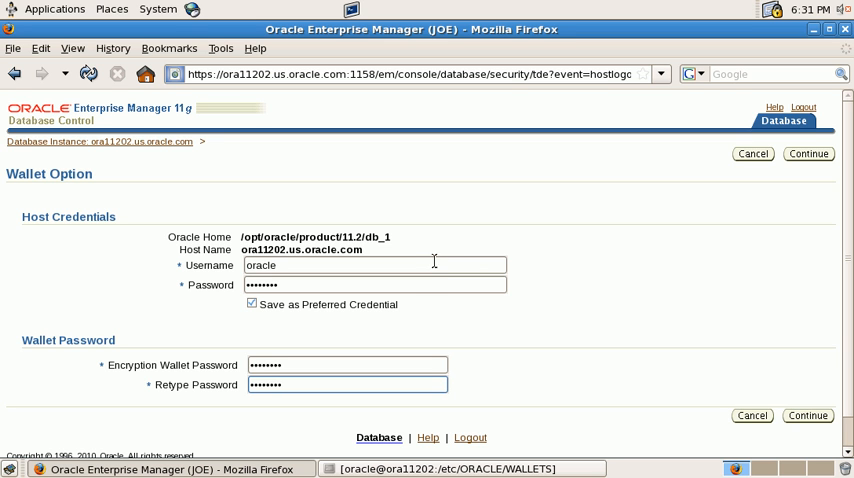
click(807, 415)
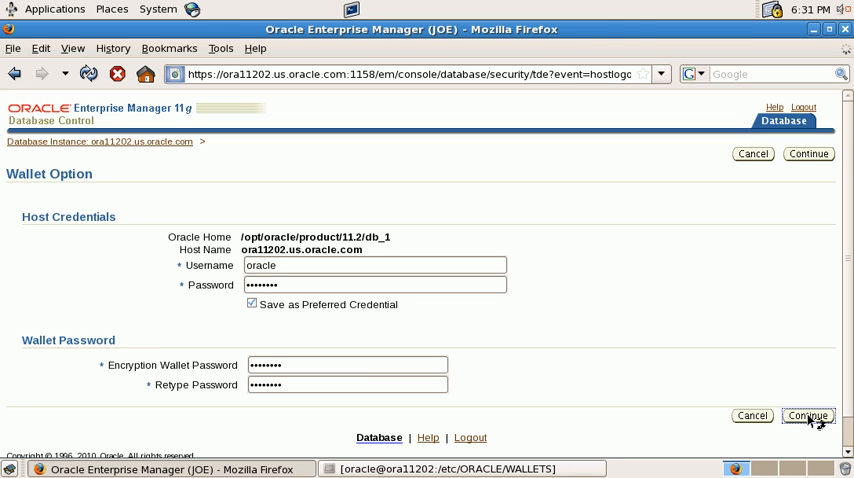
click(807, 415)
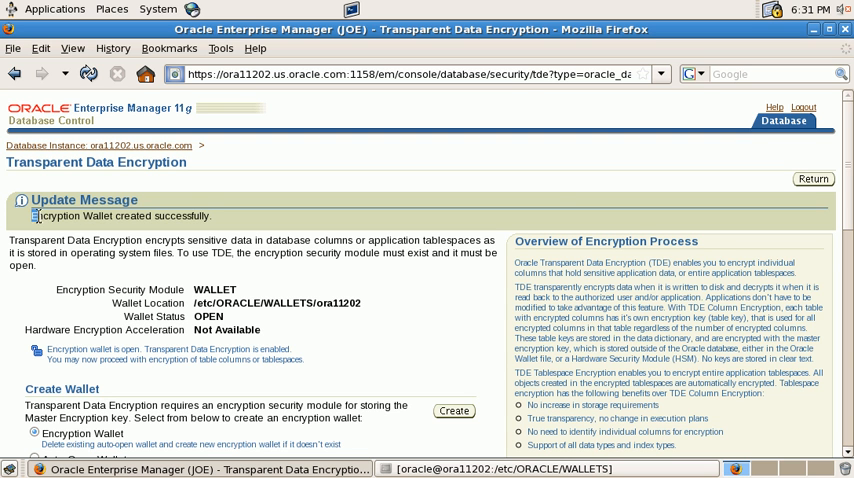
In the terminal, change into ora11202/ and list its contents with ls -al.
double_click(120, 216)
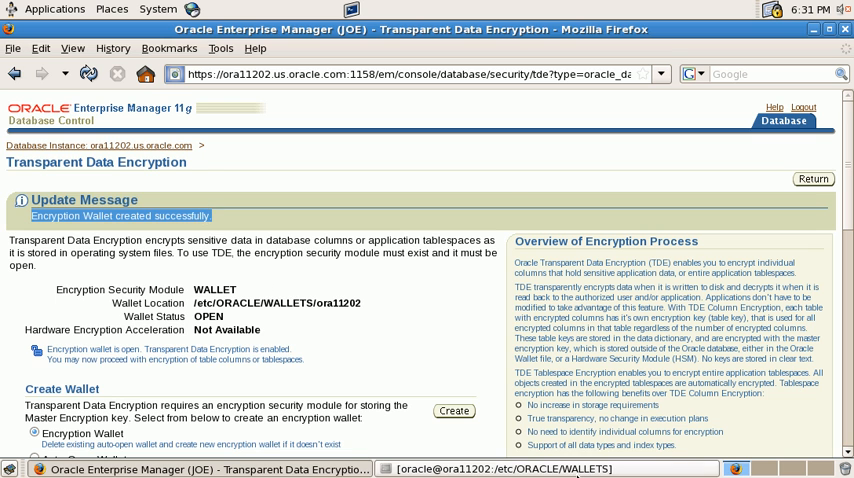
click(490, 468)
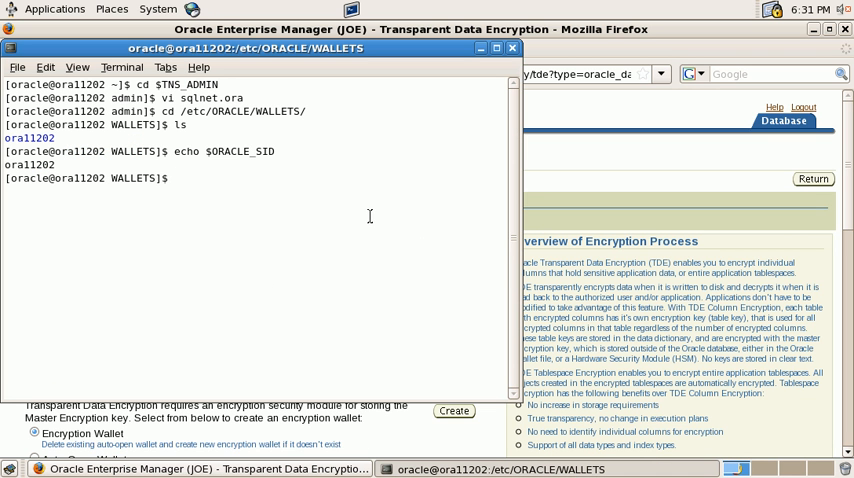
text(cxd ora11202)
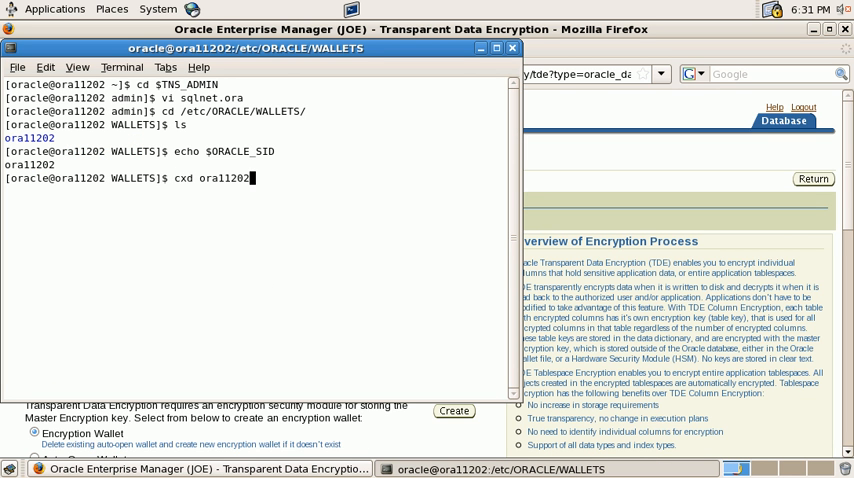
text(cd ora11202/)
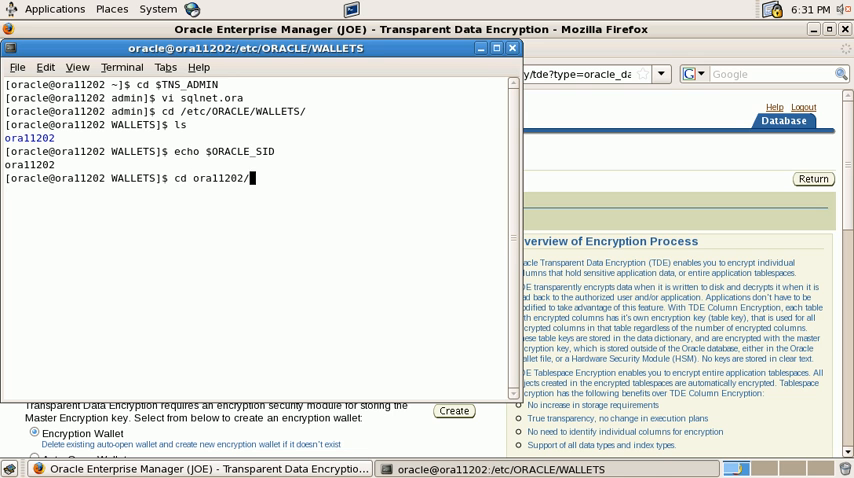
text(ls -a)
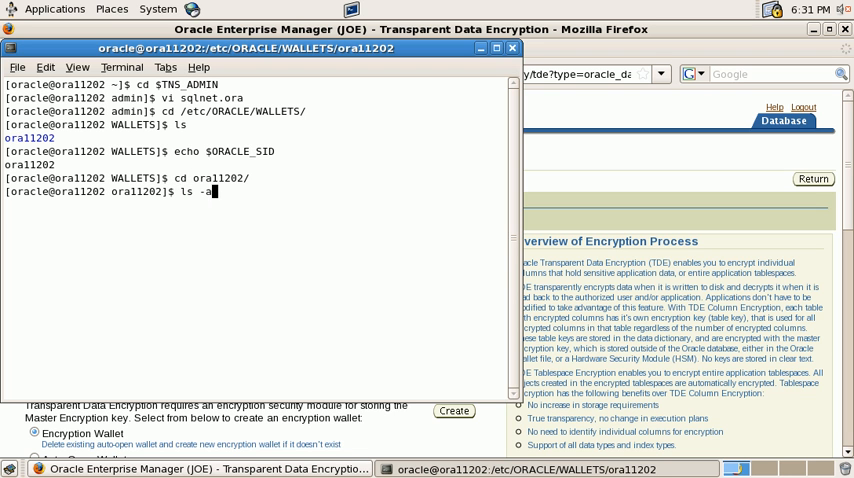
key(Return)
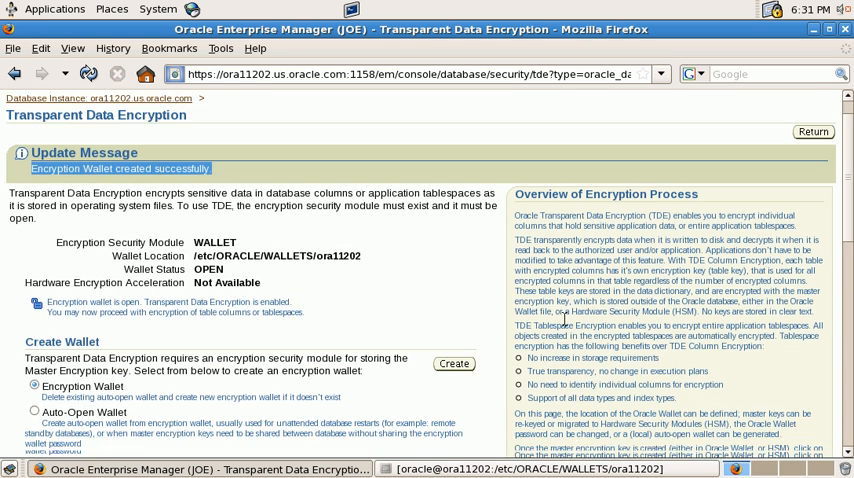
Select Local Auto-Open Wallet and create it by entering the wallet password.
scroll(down, 3)
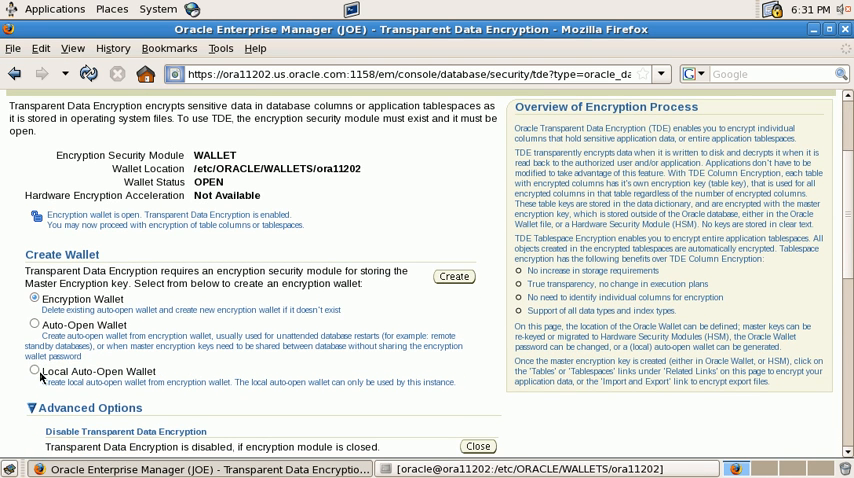
click(34, 371)
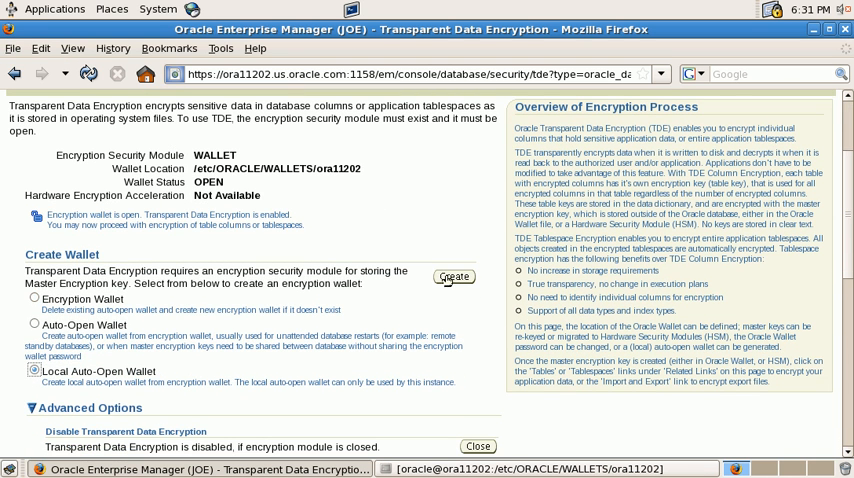
click(453, 278)
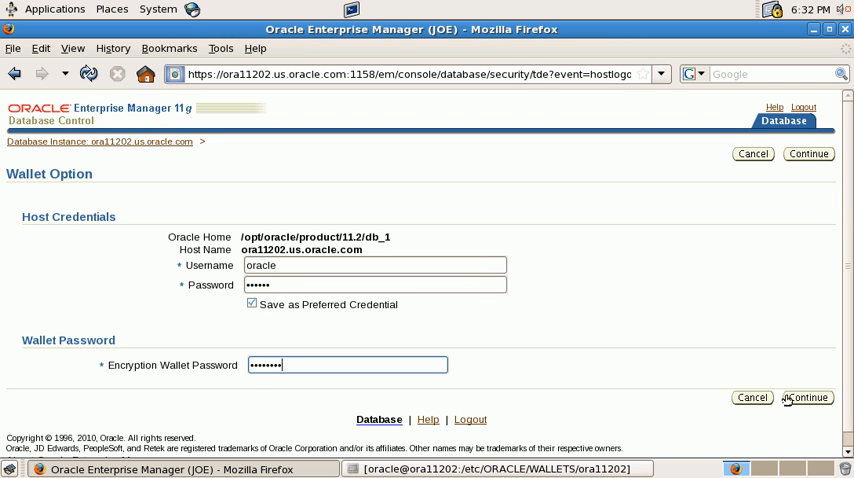
click(807, 397)
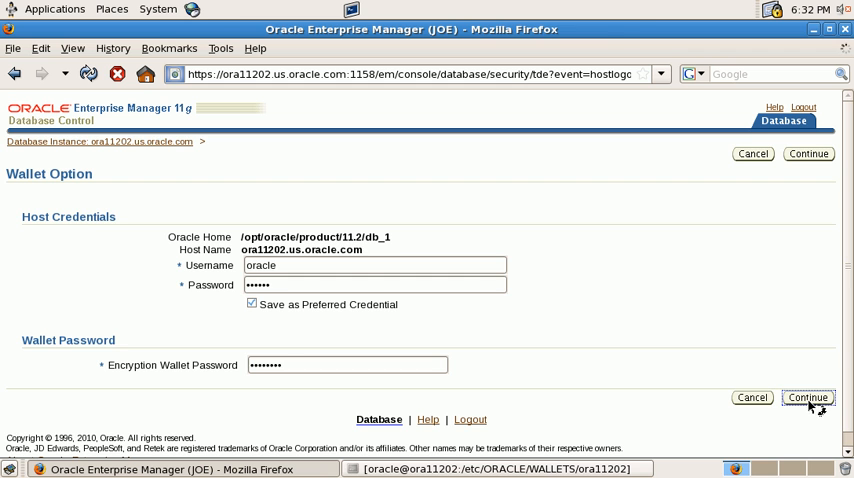
click(808, 397)
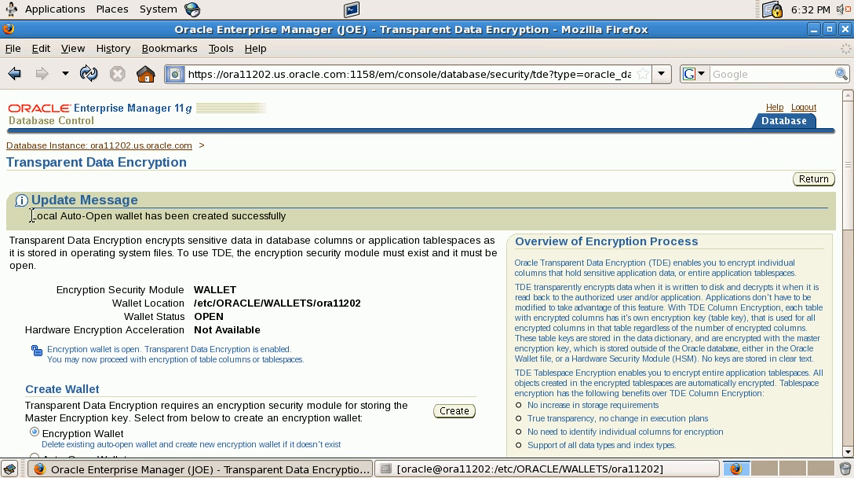
Verify the auto-open wallet cwallet.sso exists, then chmod ewallet.p12 to 600.
triple_click(157, 216)
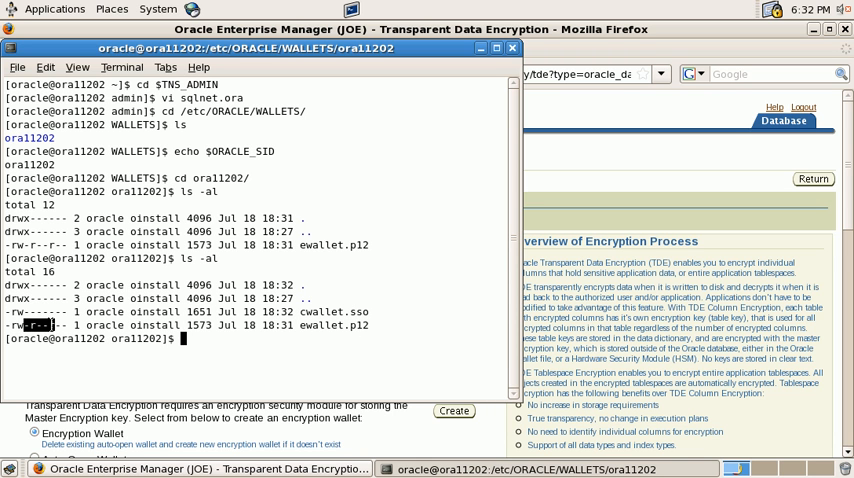
text(chm)
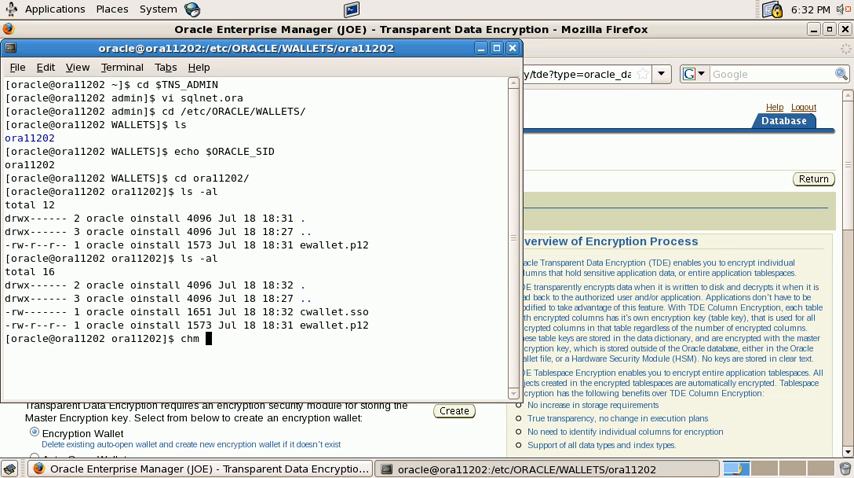
text(od)
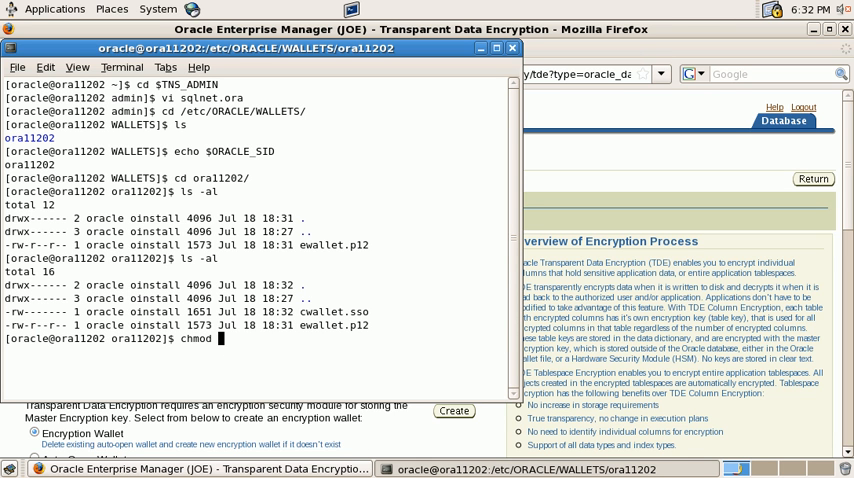
text(600)
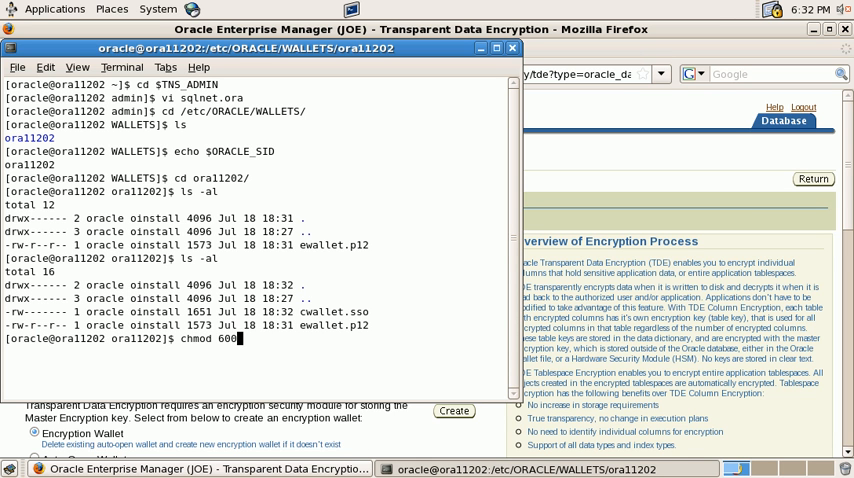
key(Return)
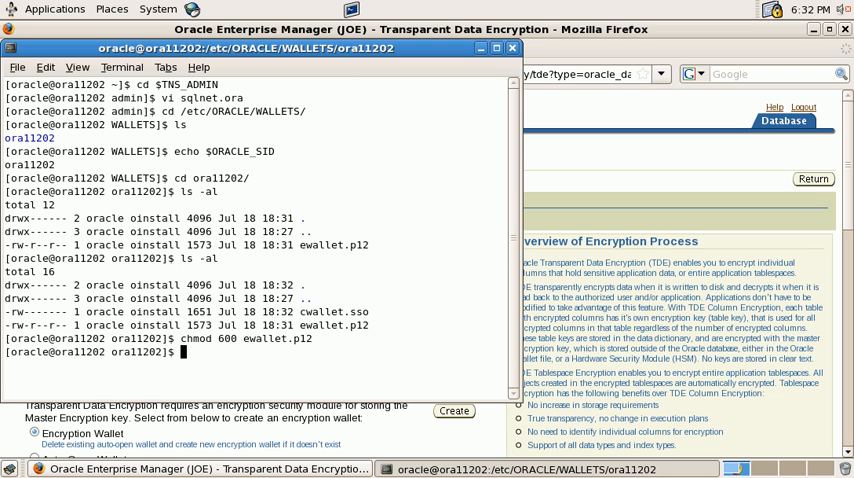